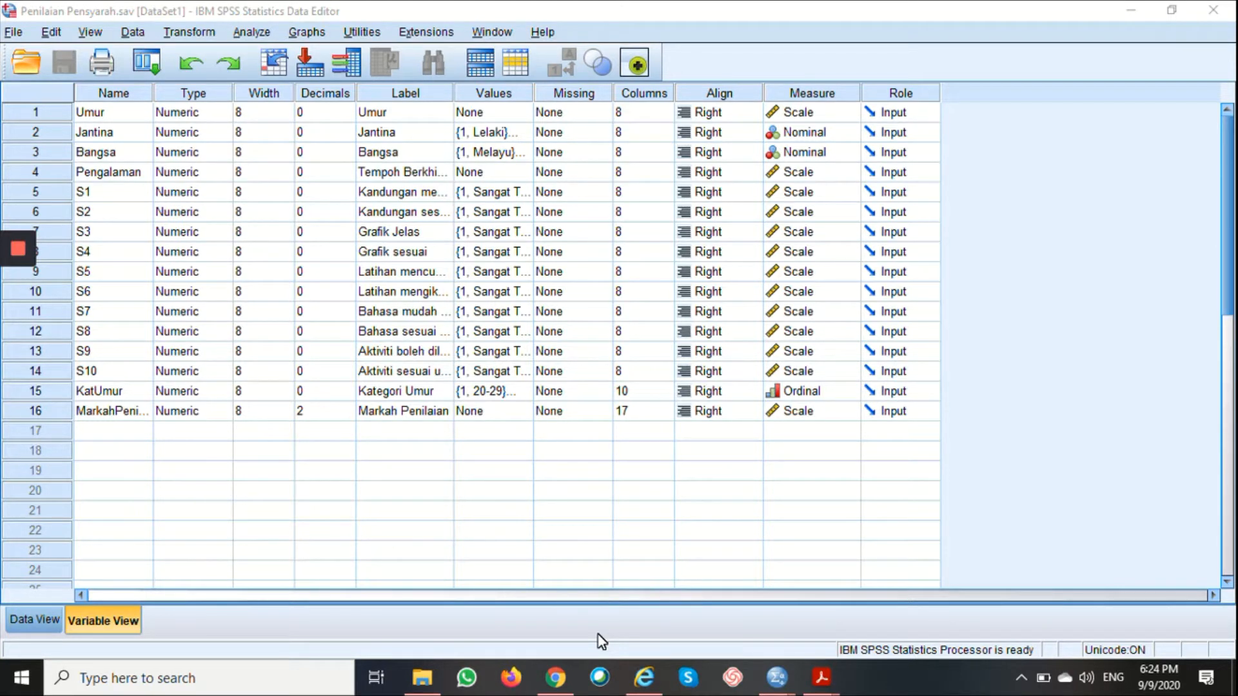
pyautogui.moveTo(334, 266)
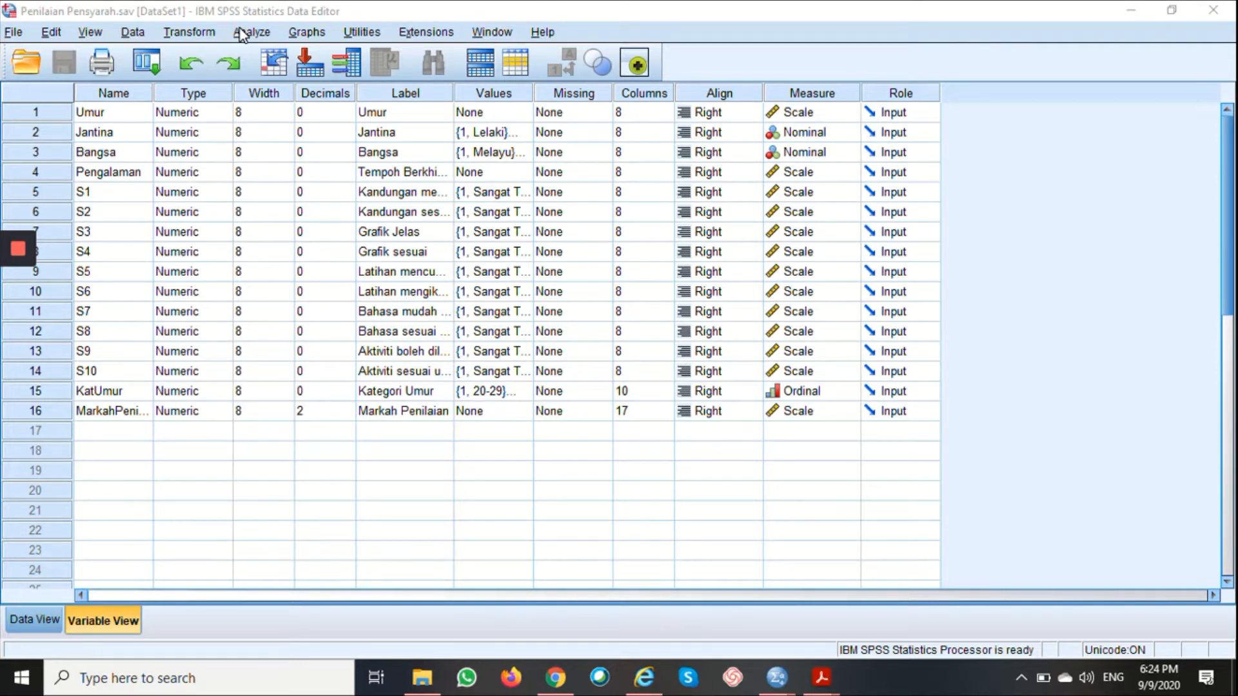
# Bring up the Analyze menu's Descriptive Statistics analyses list
pyautogui.click(253, 32)
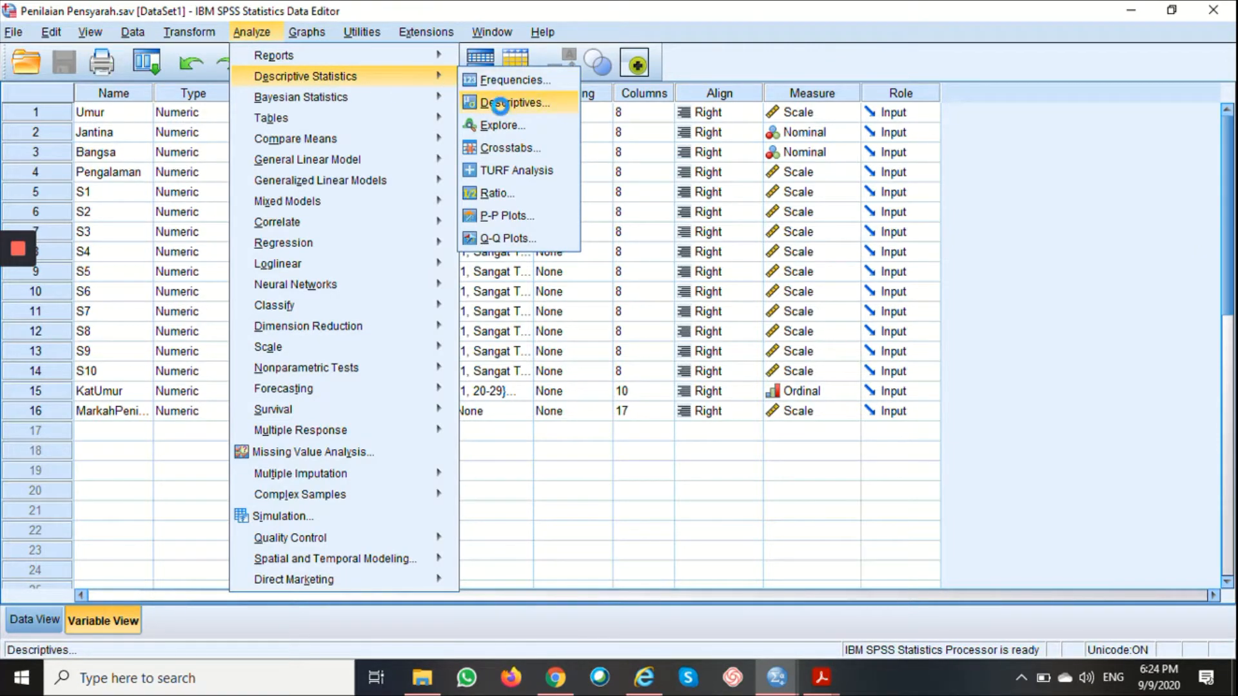
# Start Descriptives and add Tempoh Berkhidmat and Markah Penilaian as the analysed variables
pyautogui.click(514, 102)
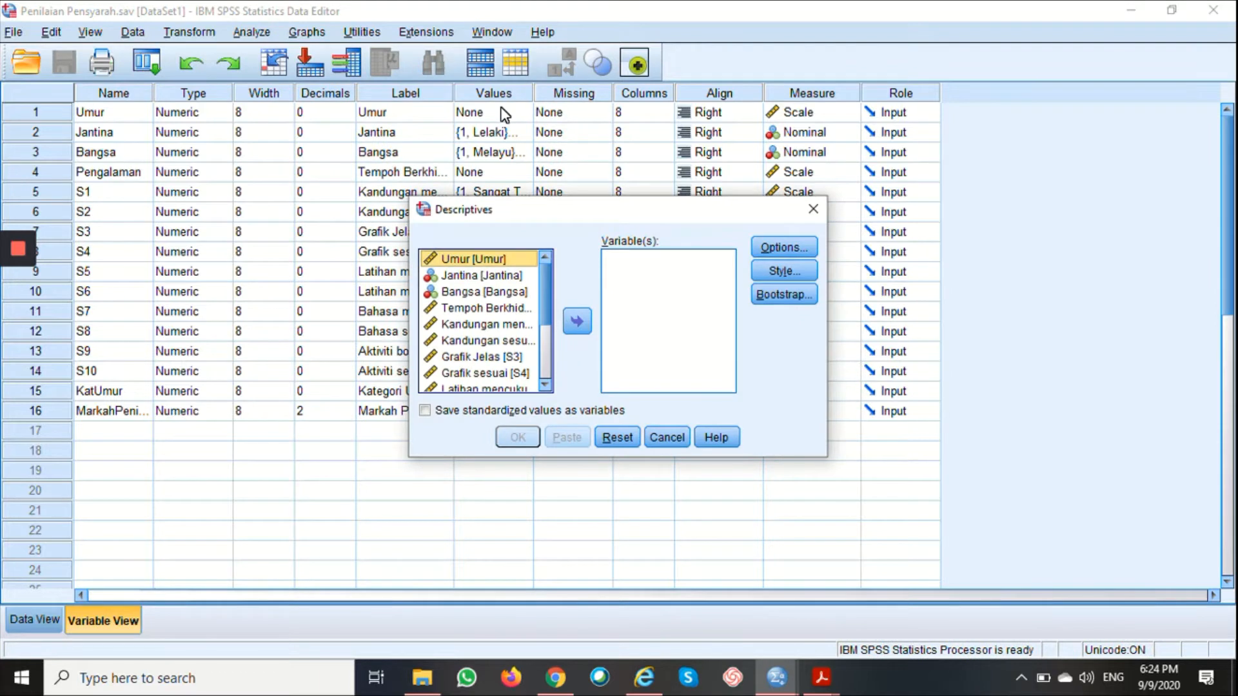
pyautogui.moveTo(528, 335)
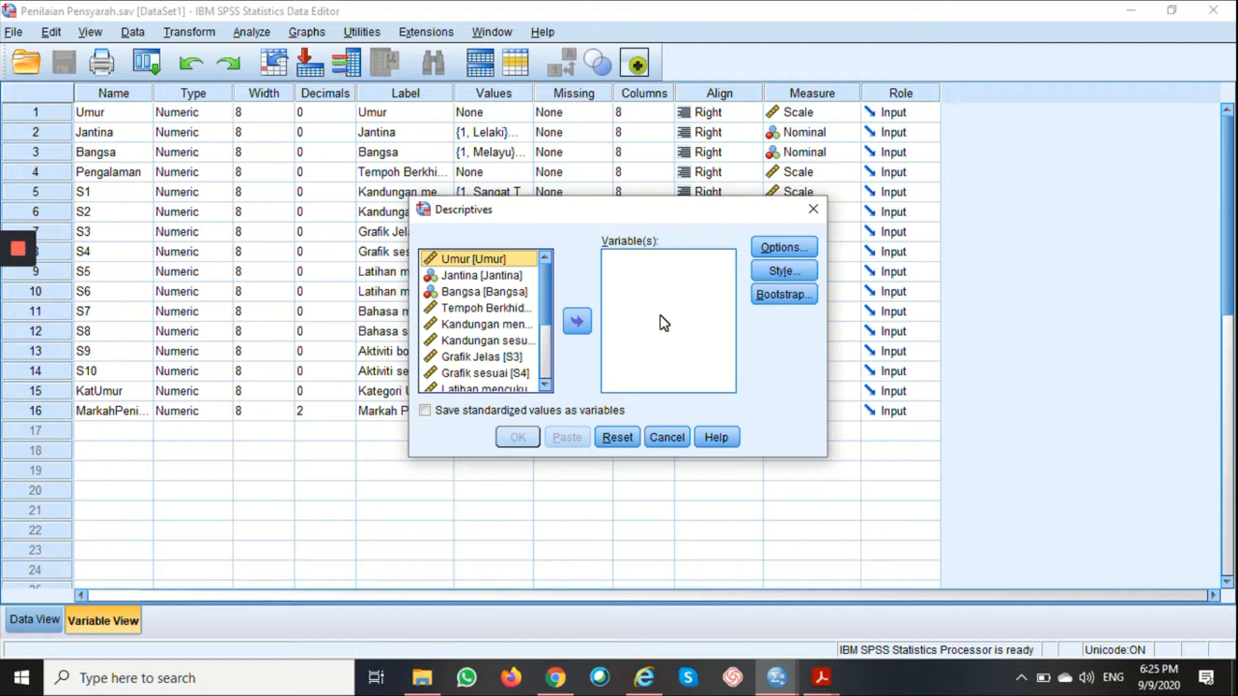
pyautogui.moveTo(648, 321)
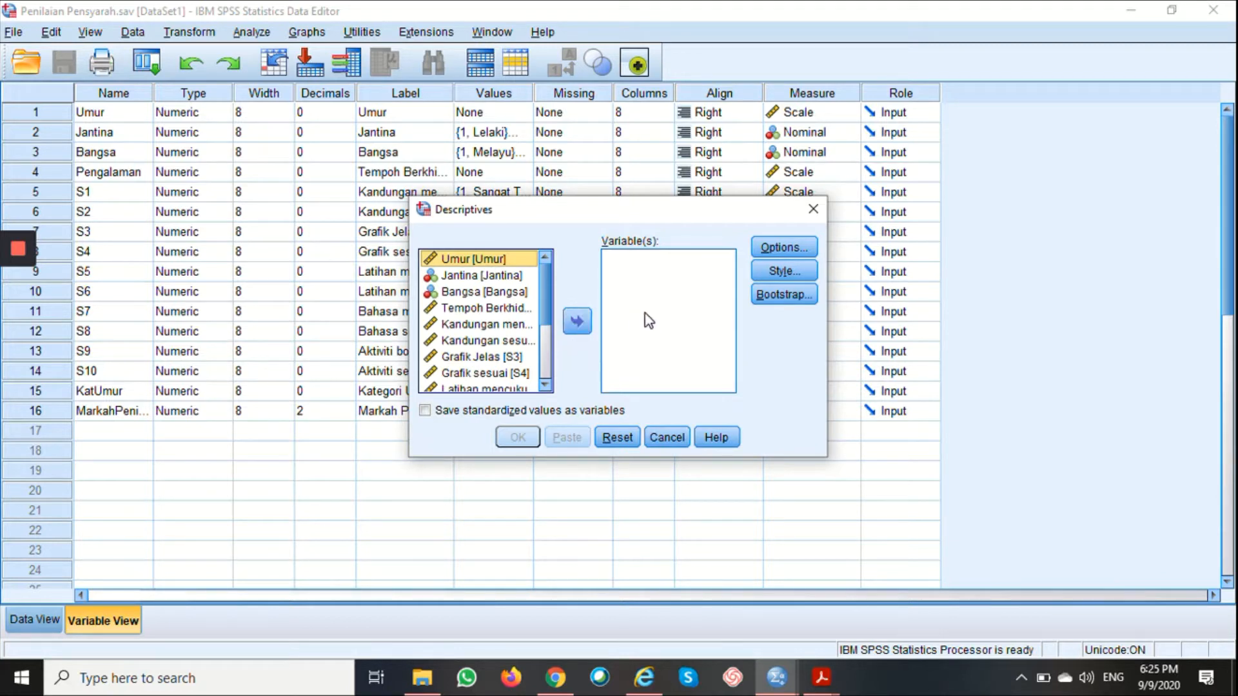
pyautogui.moveTo(605, 348)
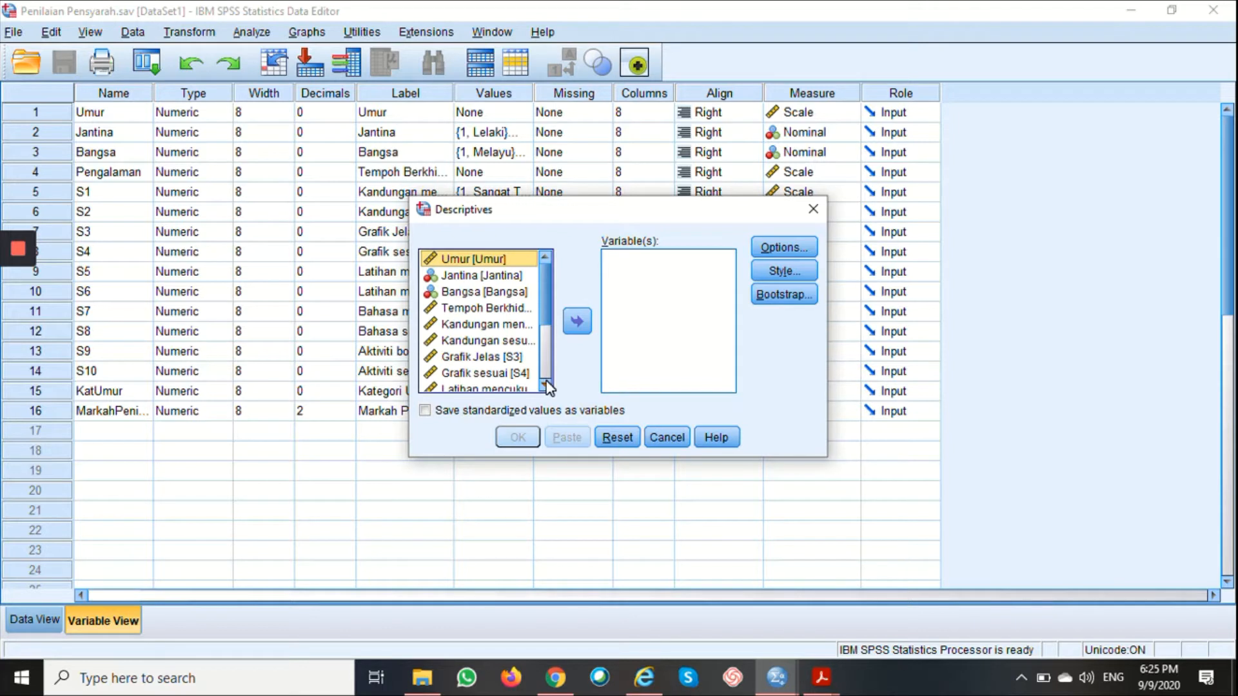
pyautogui.moveTo(534, 321)
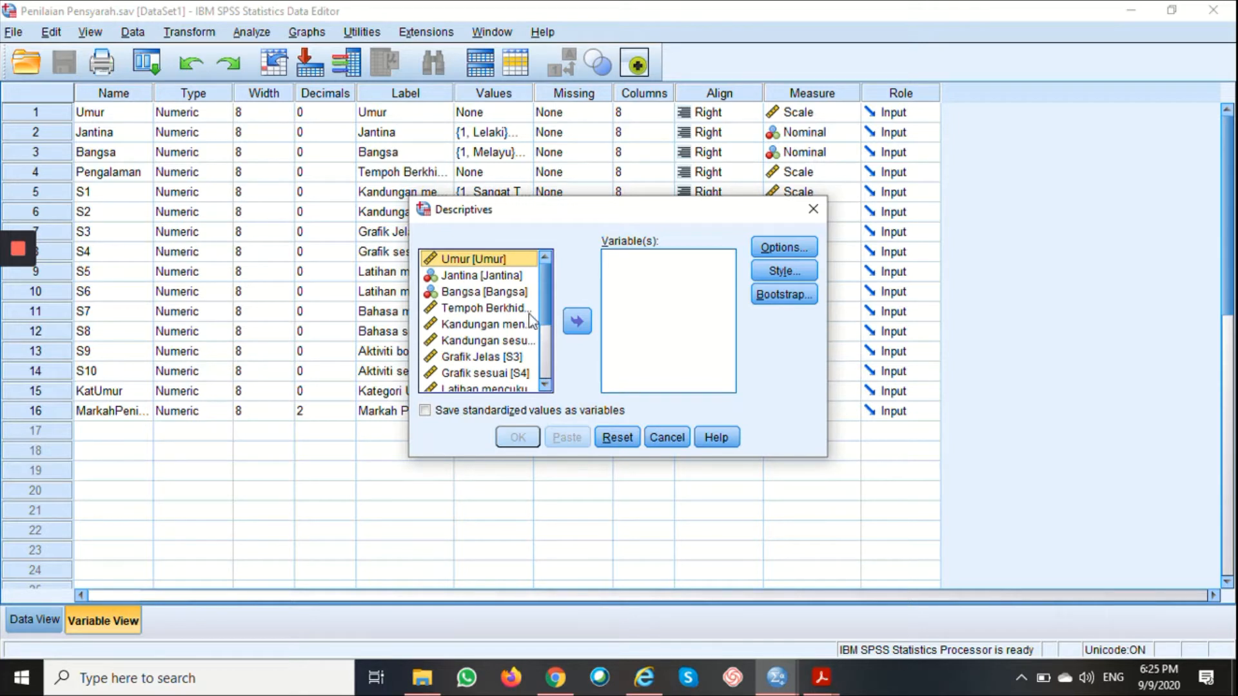
pyautogui.click(483, 308)
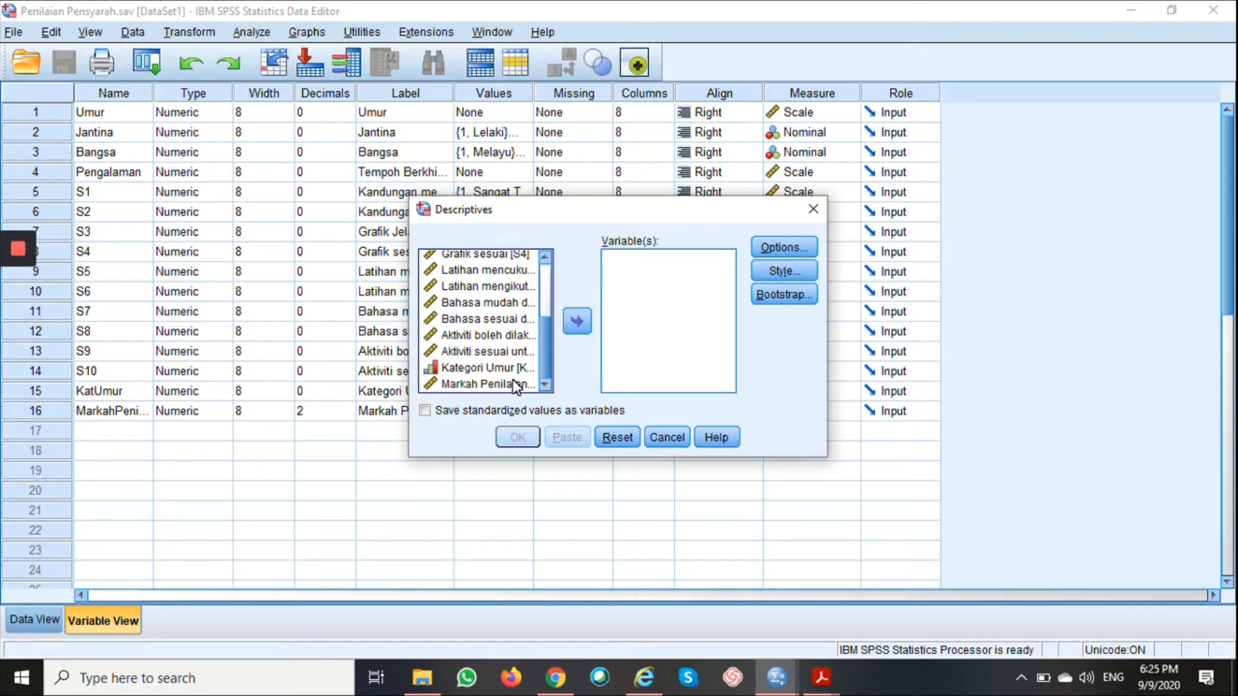
pyautogui.click(578, 320)
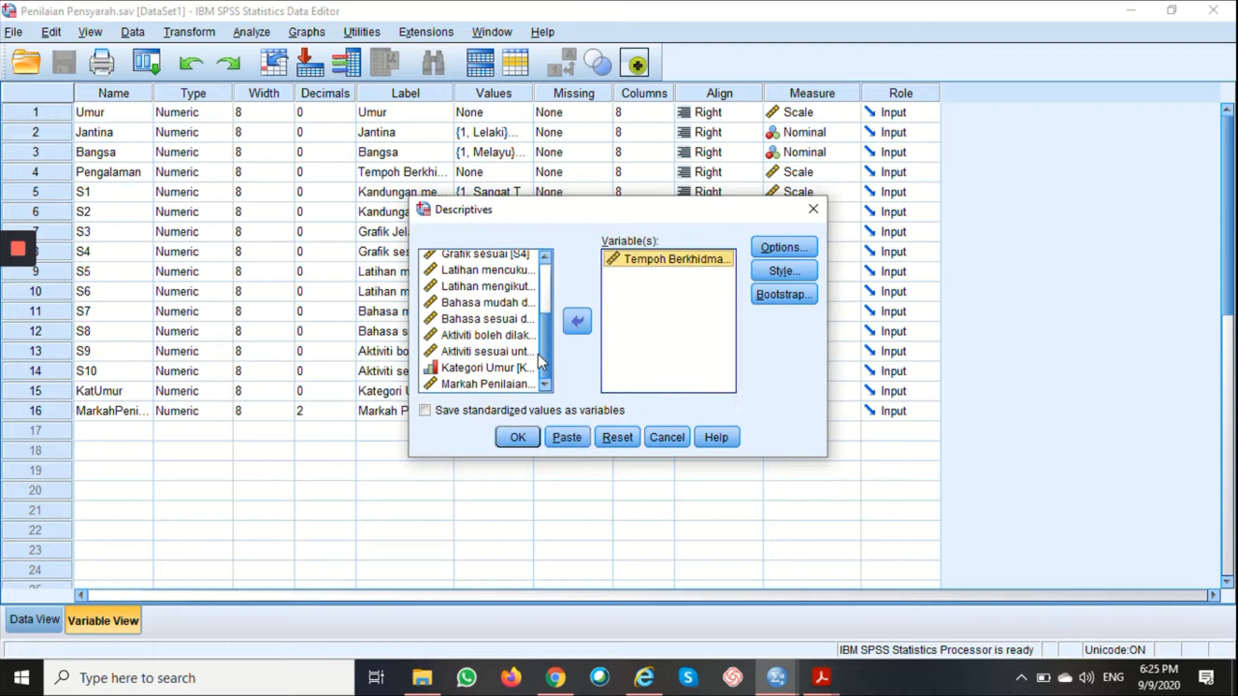
pyautogui.click(577, 321)
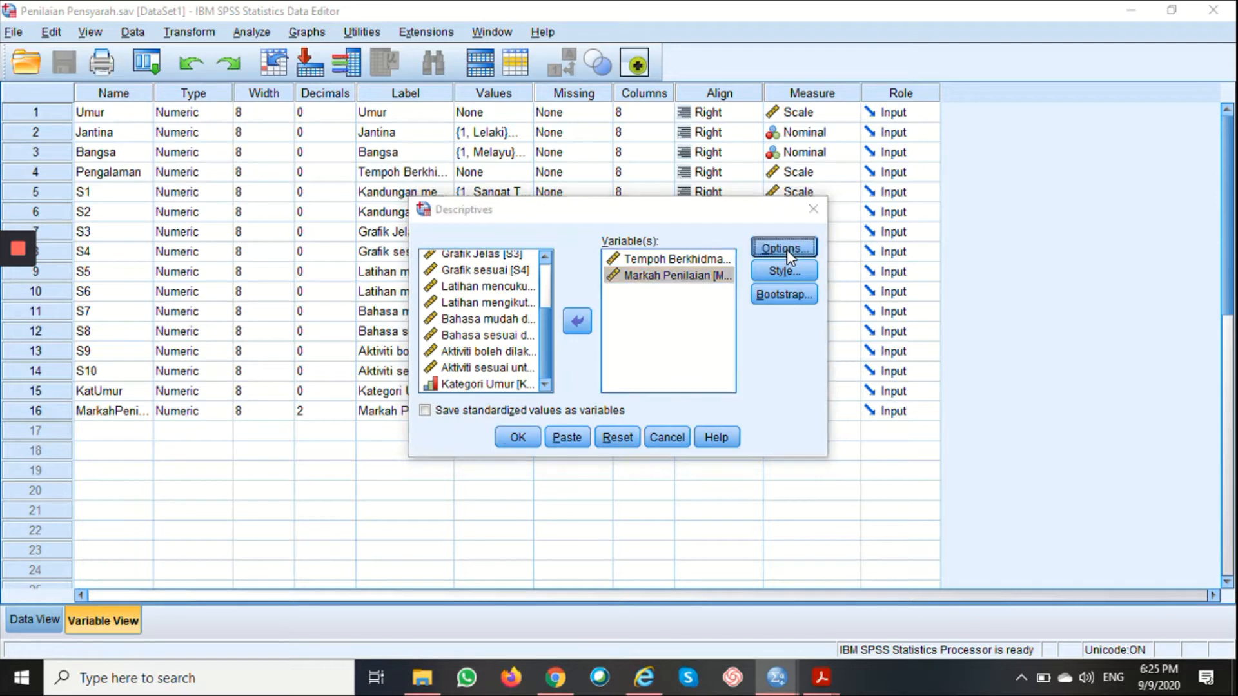
pyautogui.click(781, 247)
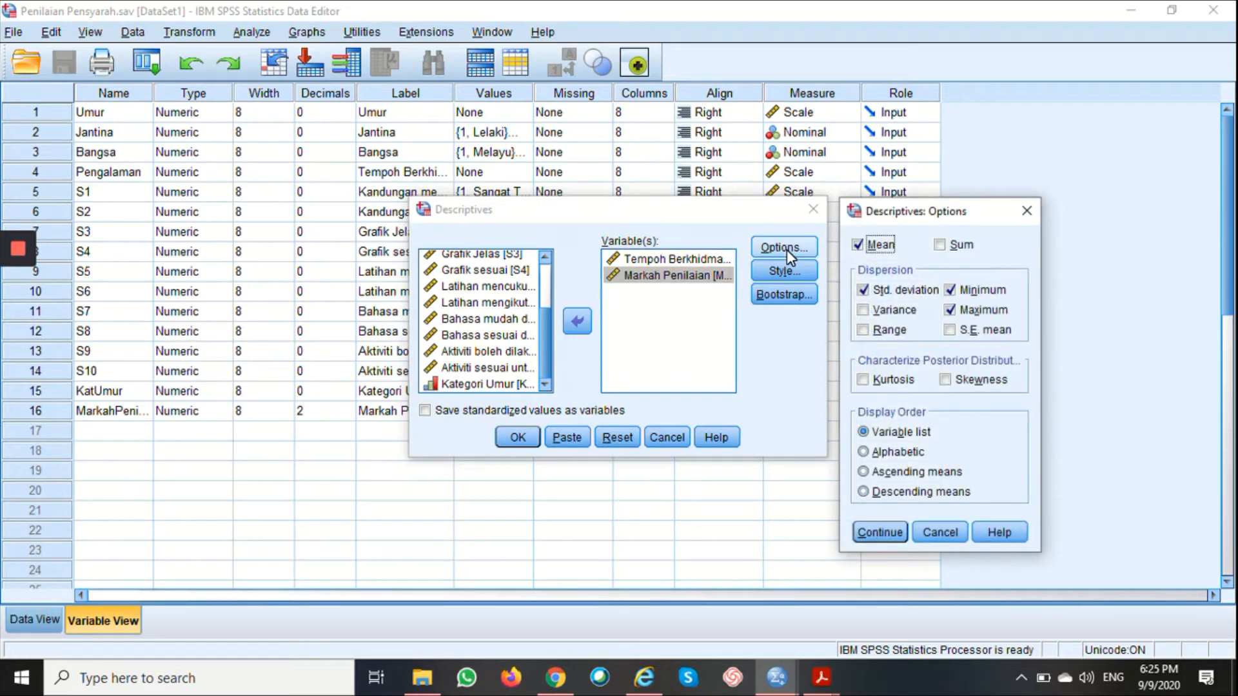
pyautogui.moveTo(921, 261)
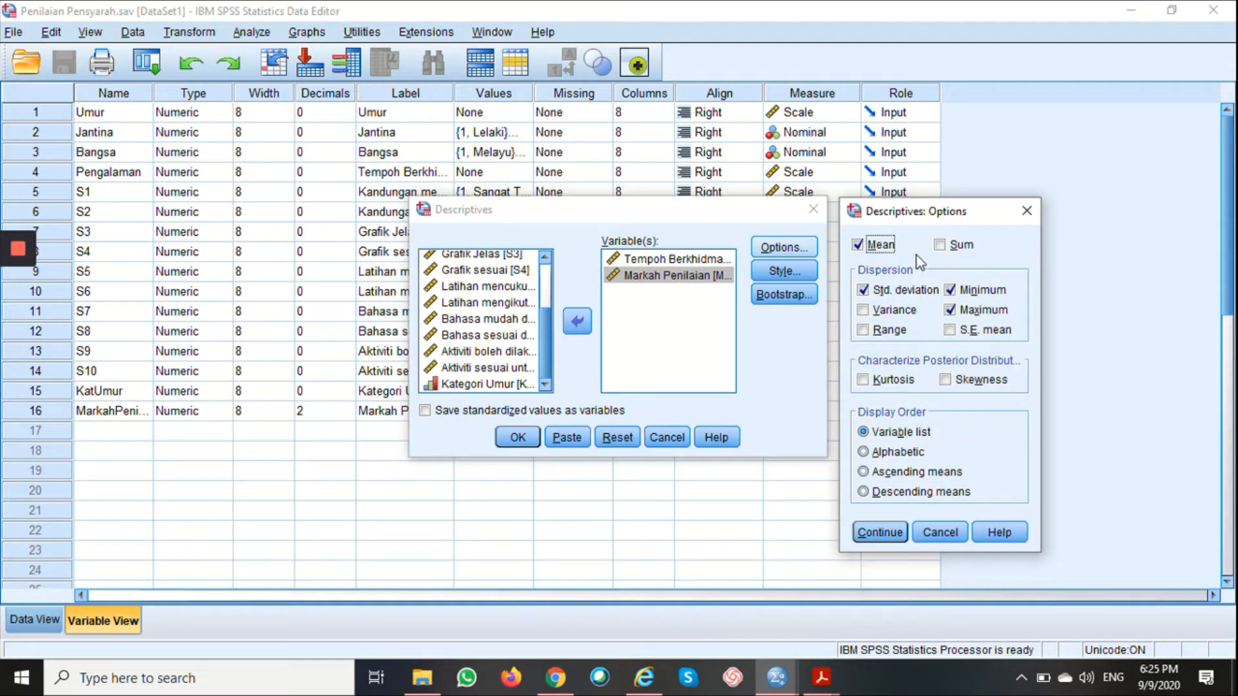
pyautogui.moveTo(892, 247)
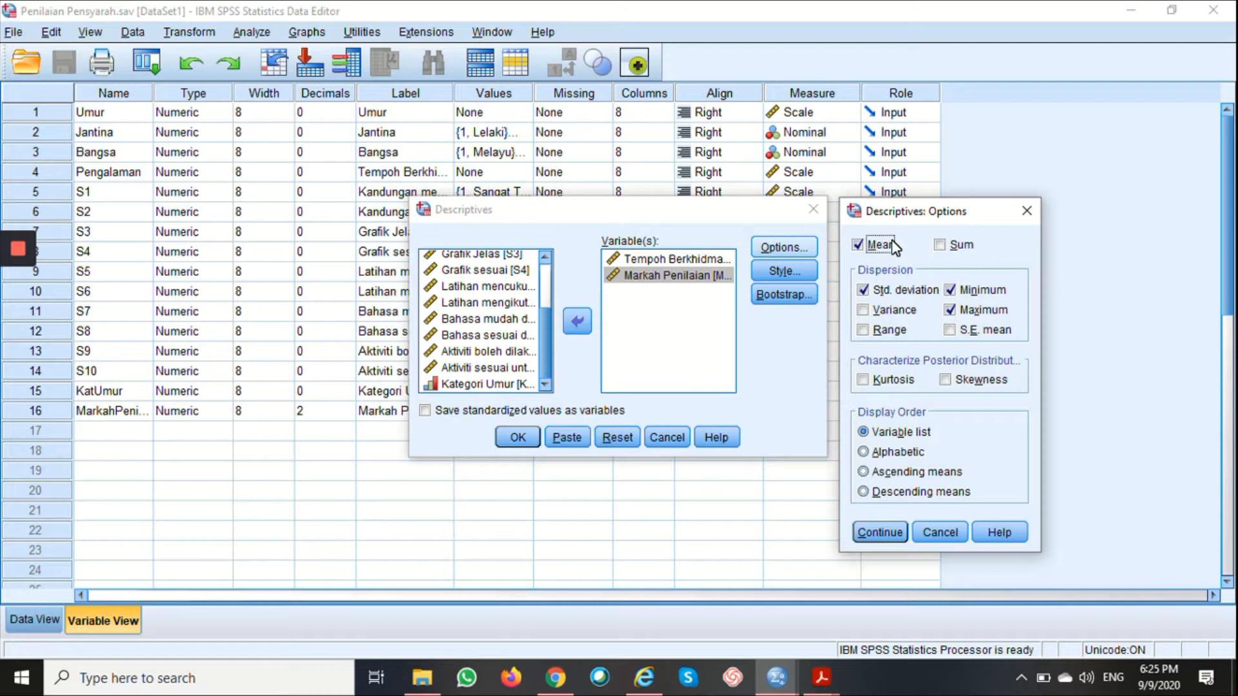
pyautogui.moveTo(886, 276)
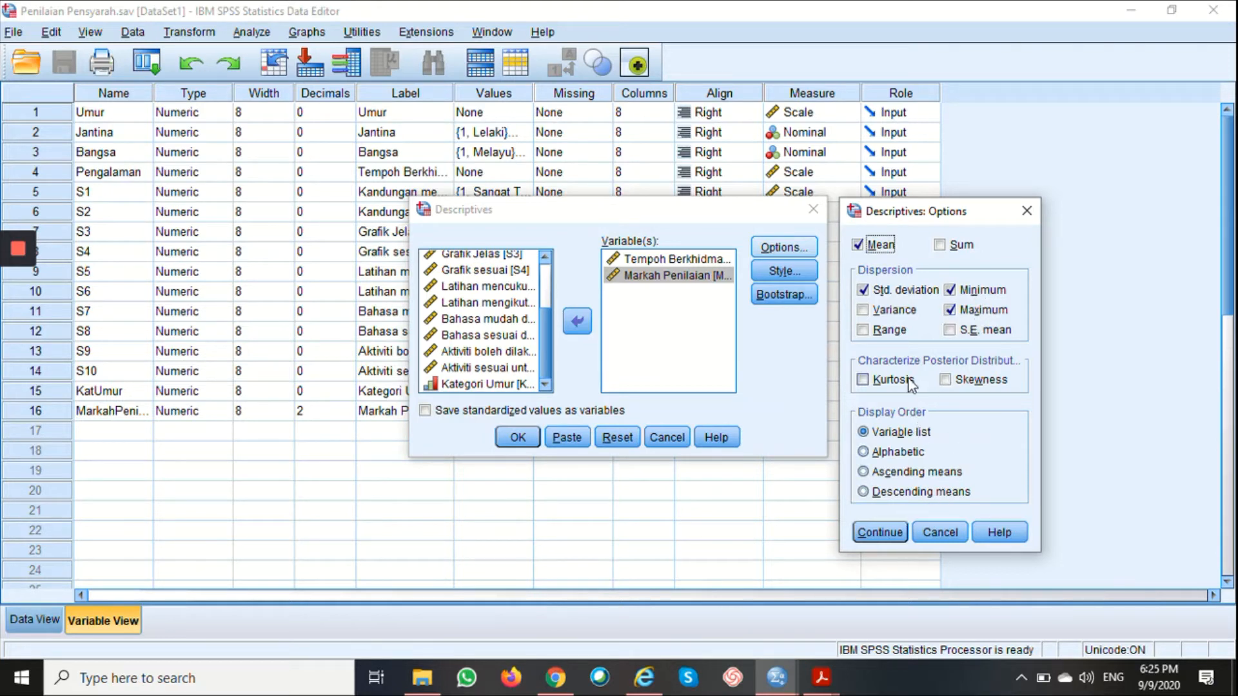
pyautogui.moveTo(946, 429)
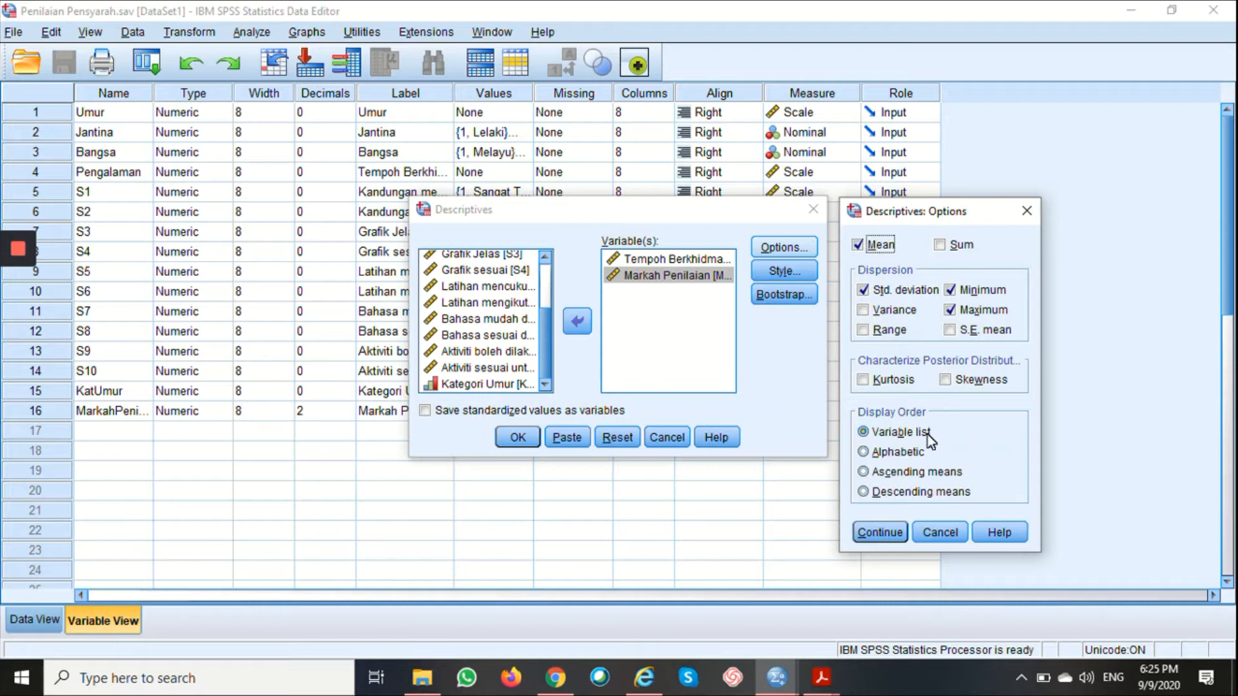
pyautogui.moveTo(939, 439)
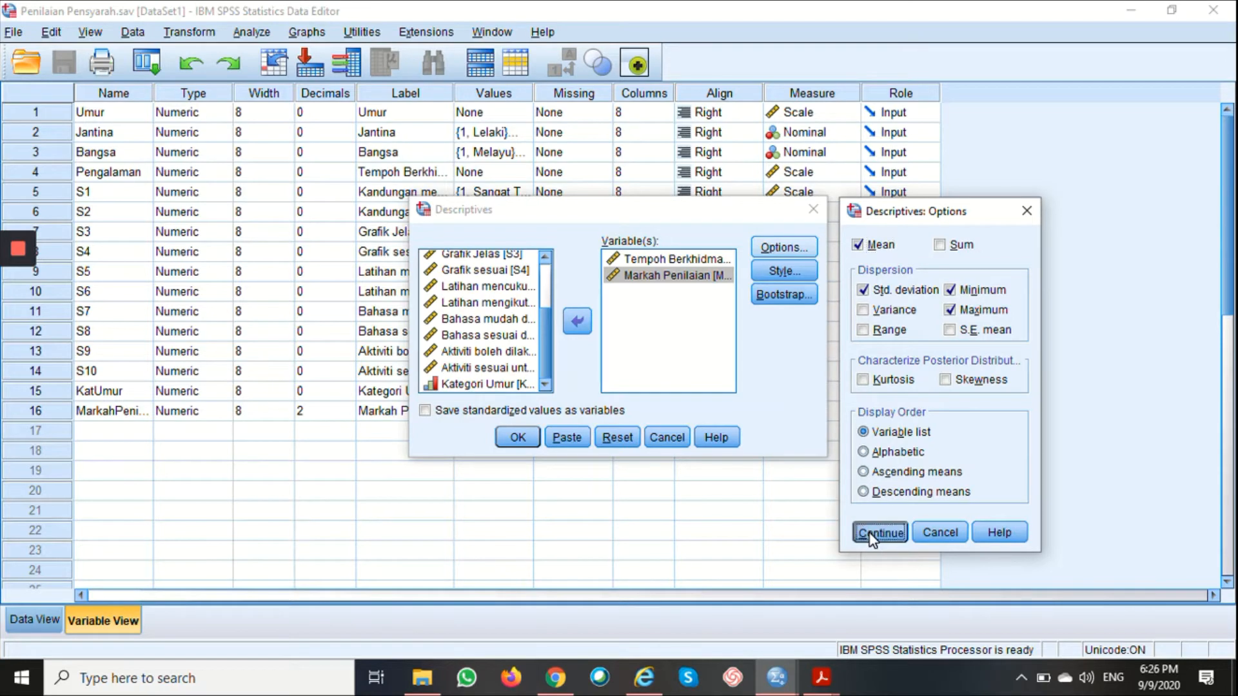
pyautogui.click(879, 532)
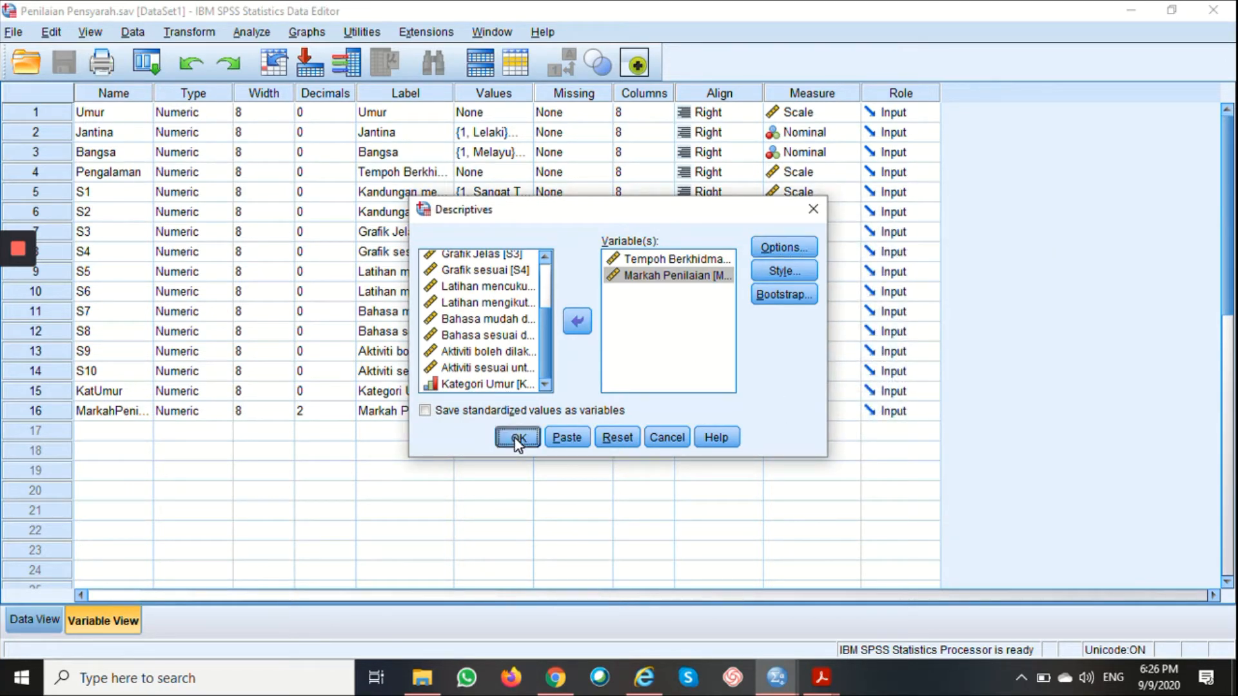
# Run Descriptives to get N, min, max, mean and SD for both variables
pyautogui.click(518, 437)
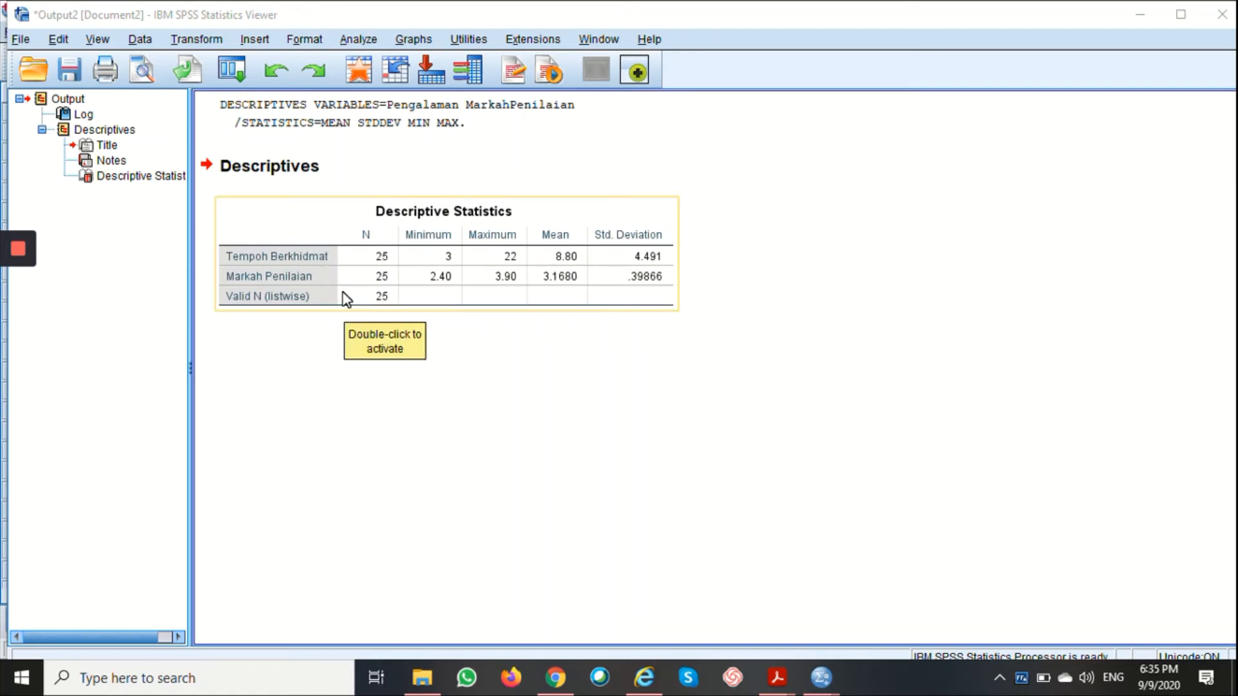
pyautogui.moveTo(467, 259)
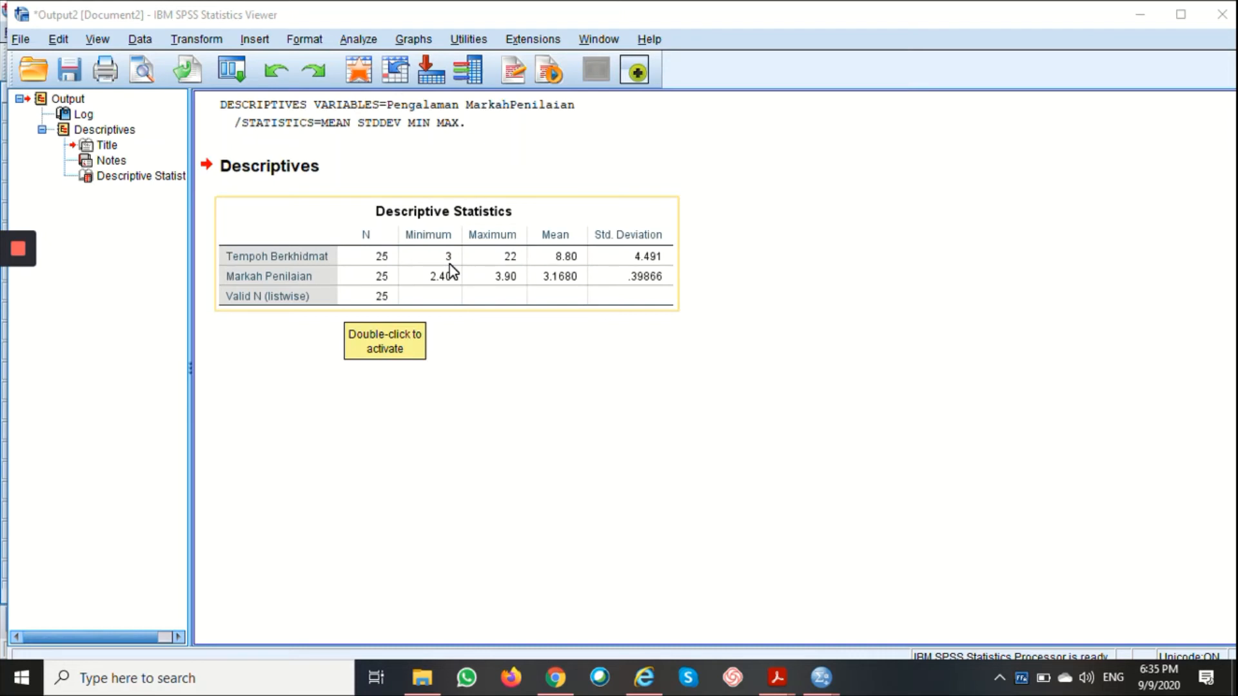
pyautogui.moveTo(529, 265)
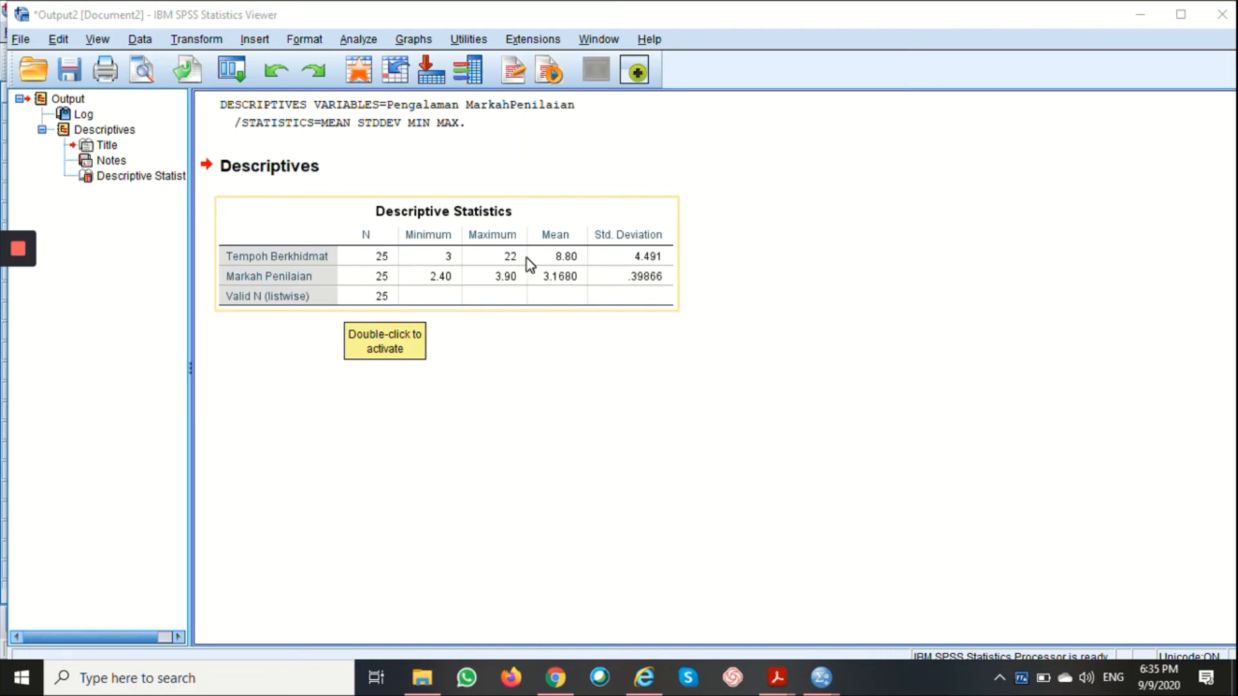
pyautogui.moveTo(588, 268)
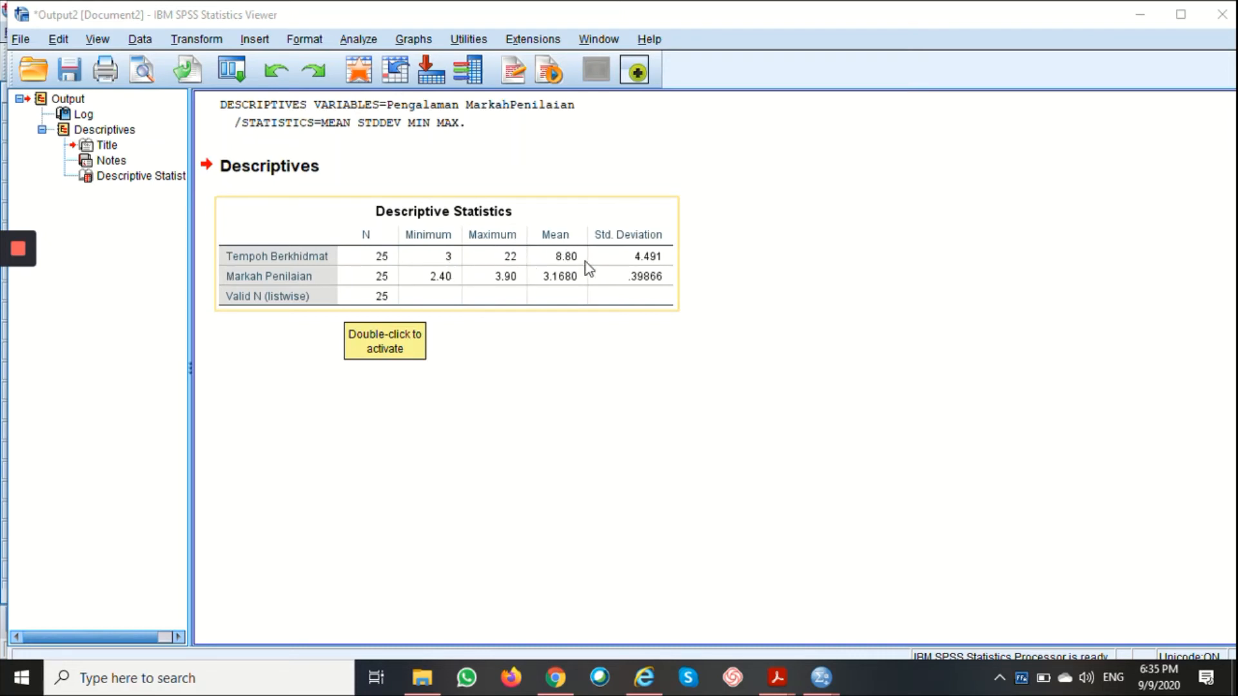
pyautogui.moveTo(565, 270)
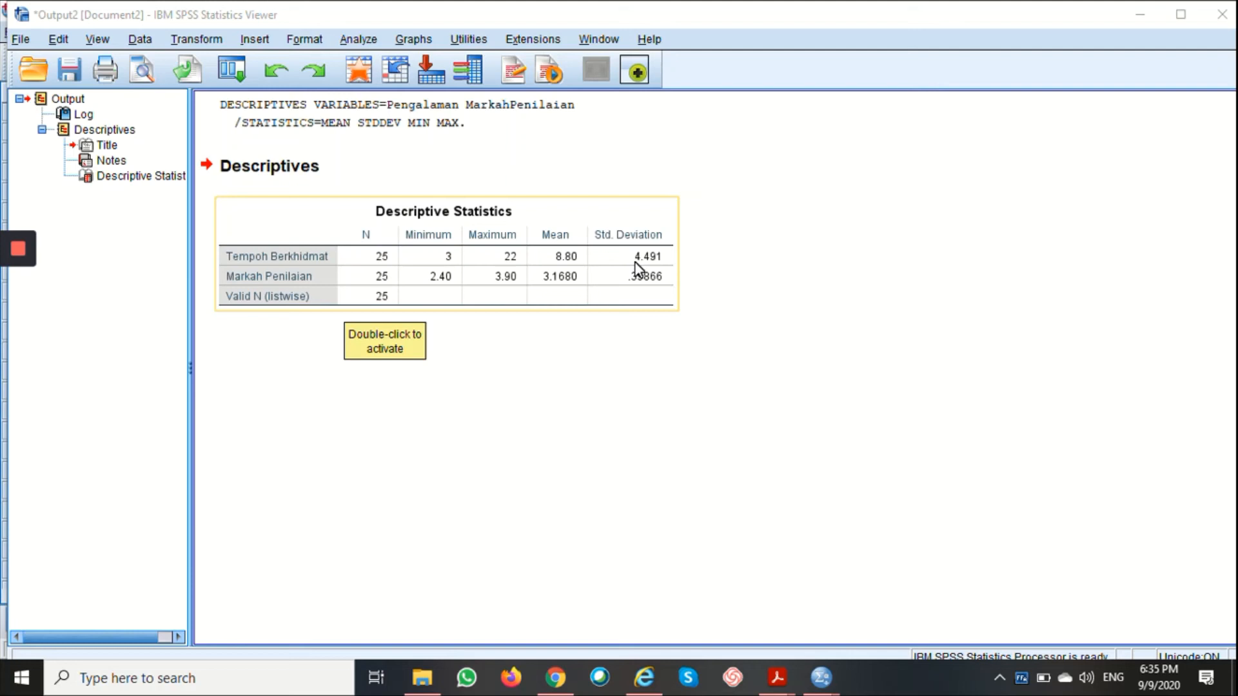
pyautogui.moveTo(661, 271)
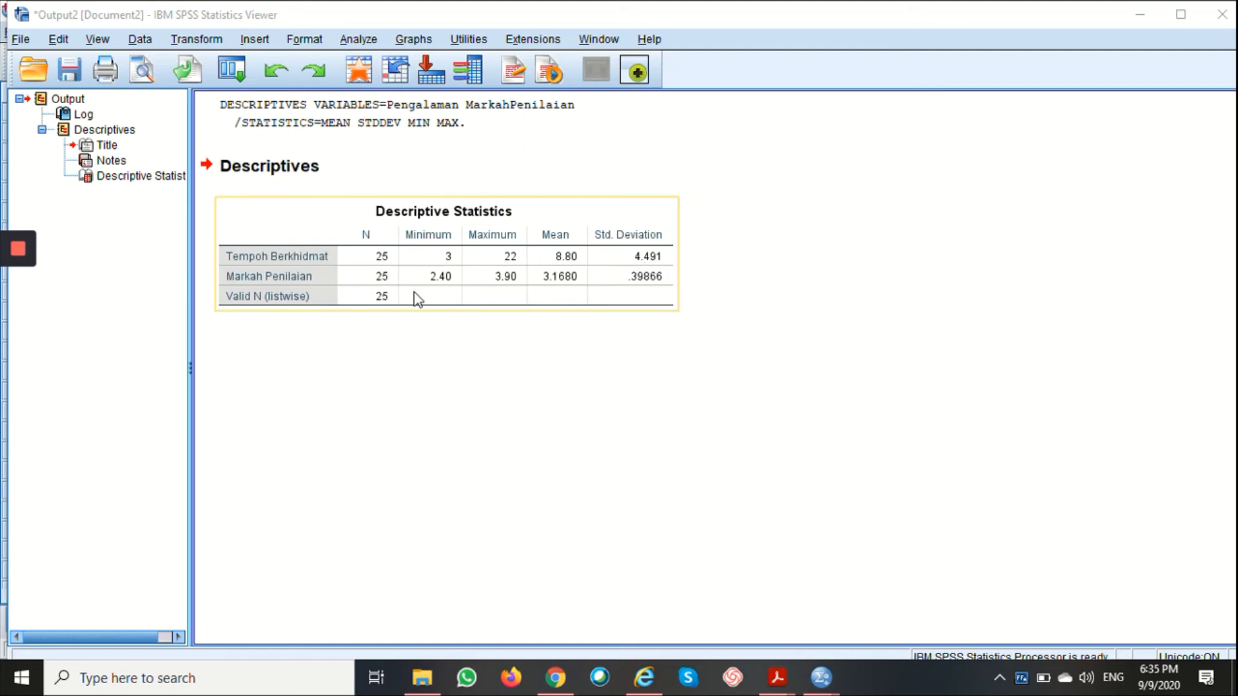
pyautogui.moveTo(432, 278)
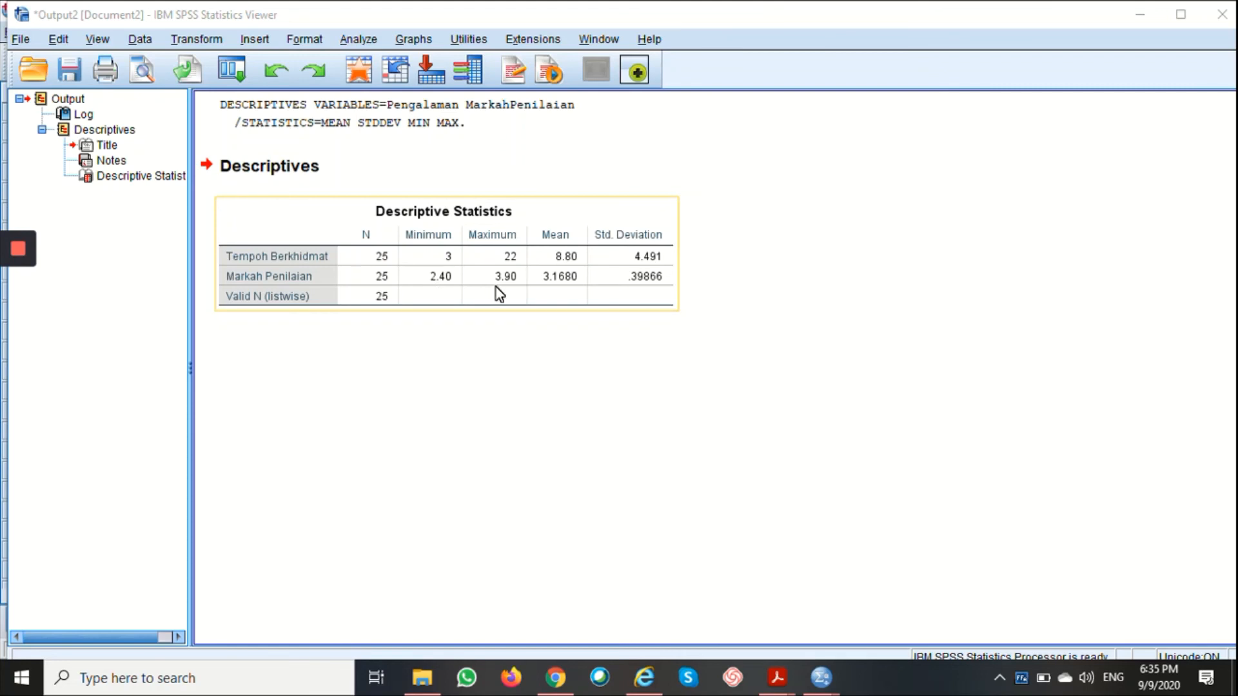
pyautogui.moveTo(503, 294)
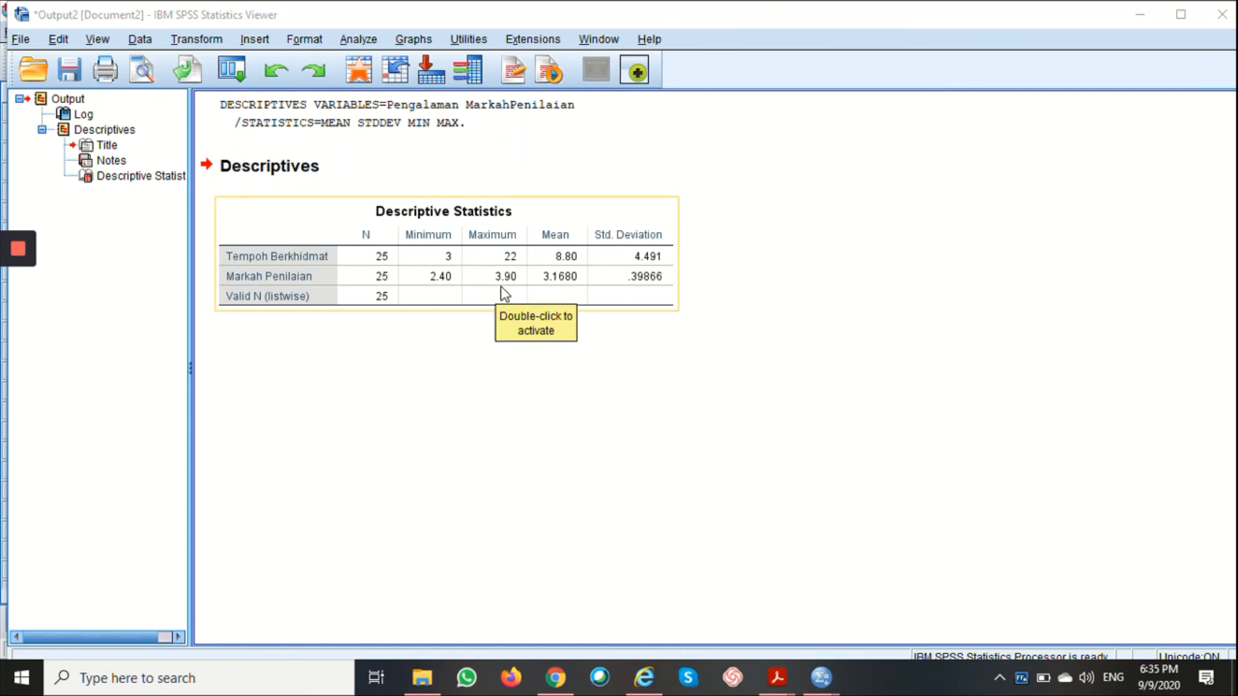
pyautogui.moveTo(567, 291)
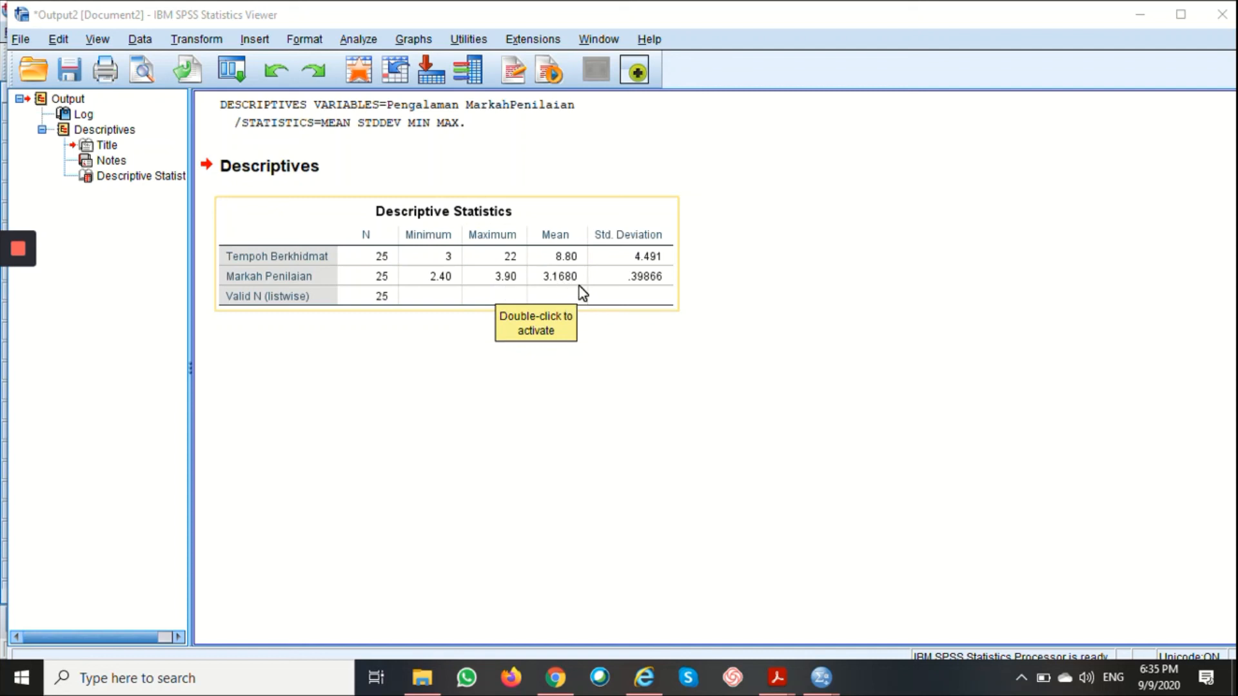
pyautogui.moveTo(623, 292)
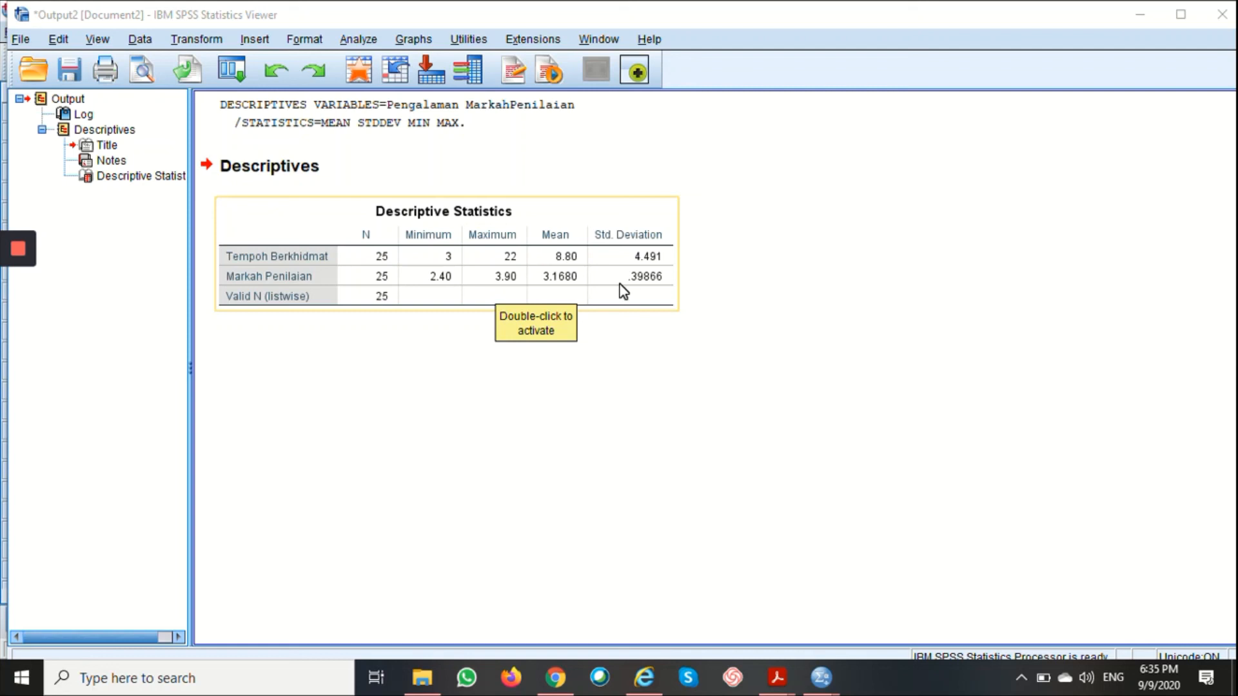